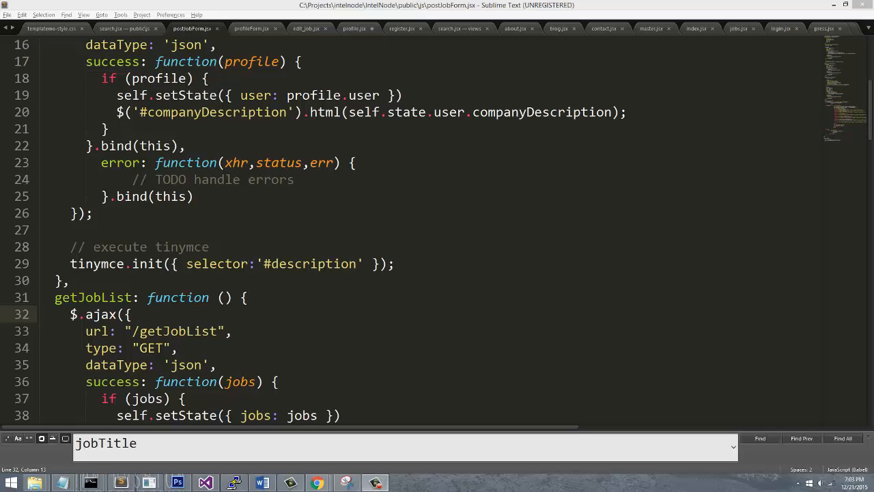
# - Bring the CACM article's bar chart of introductory teaching languages into view
pyautogui.click(317, 483)
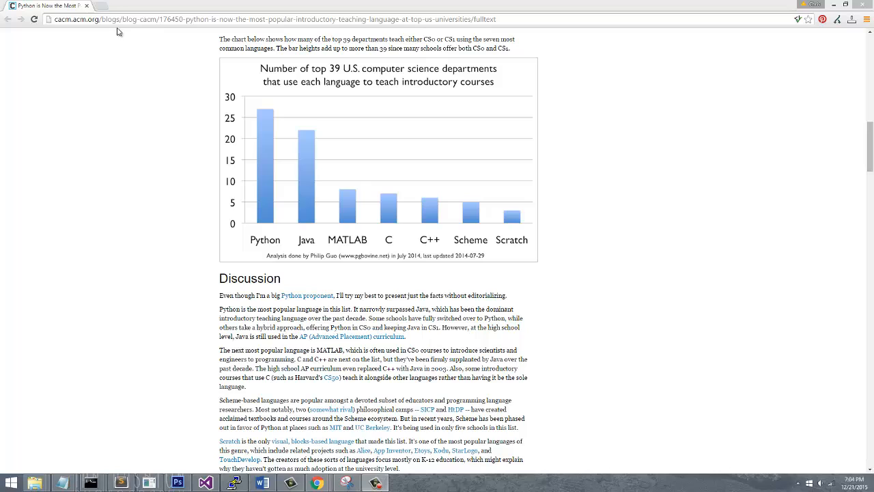
pyautogui.moveTo(426, 326)
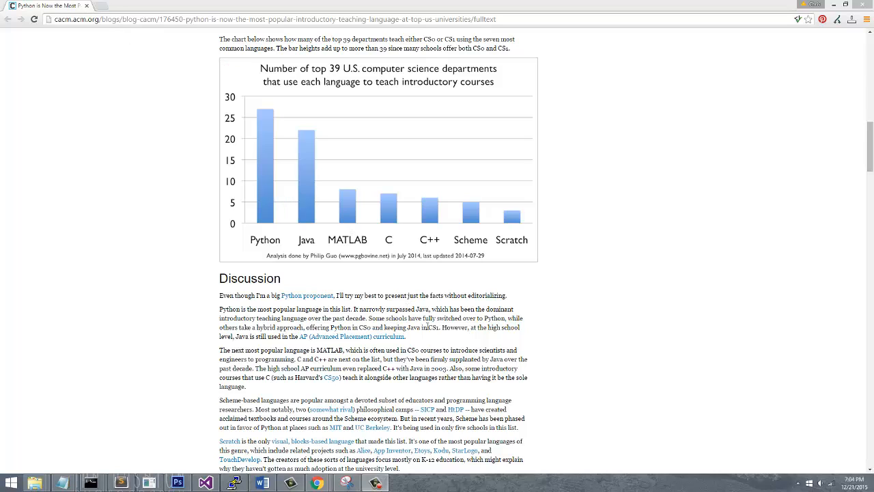
pyautogui.moveTo(279, 205)
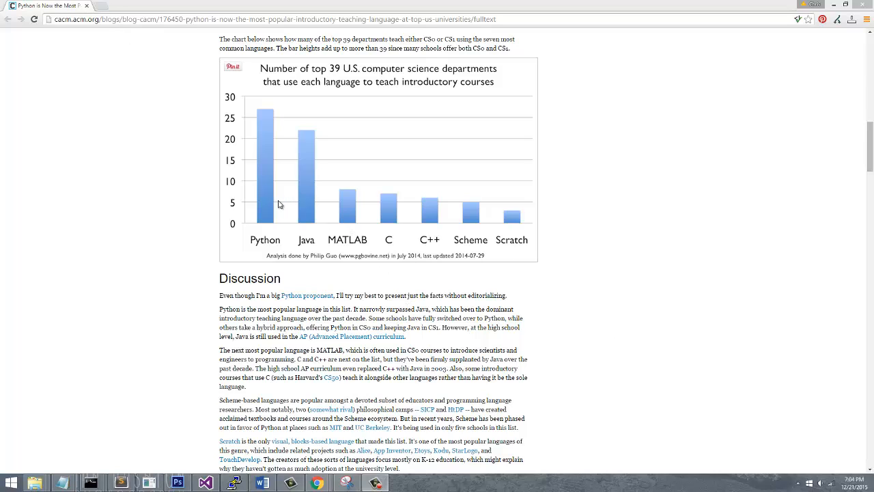
pyautogui.moveTo(284, 205)
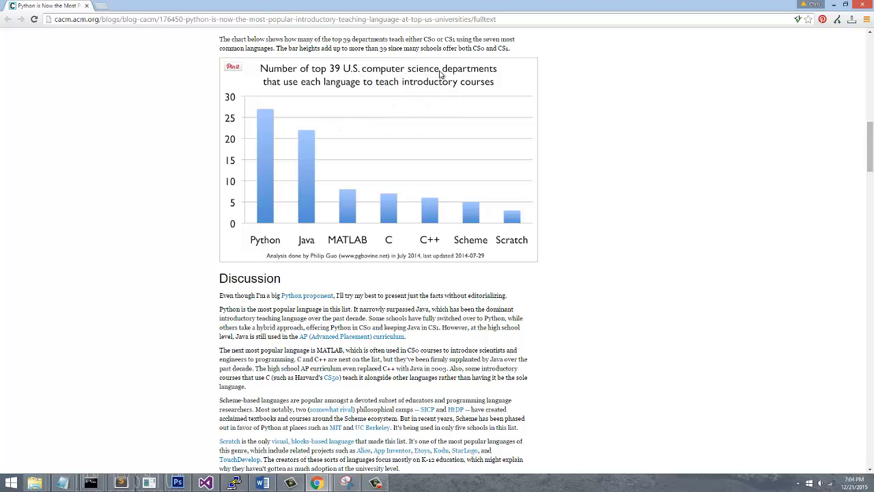
pyautogui.moveTo(435, 188)
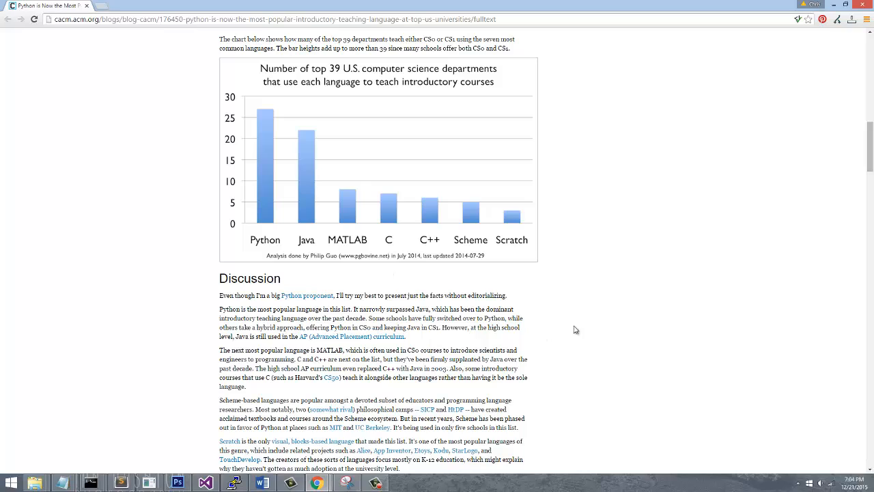
pyautogui.moveTo(620, 312)
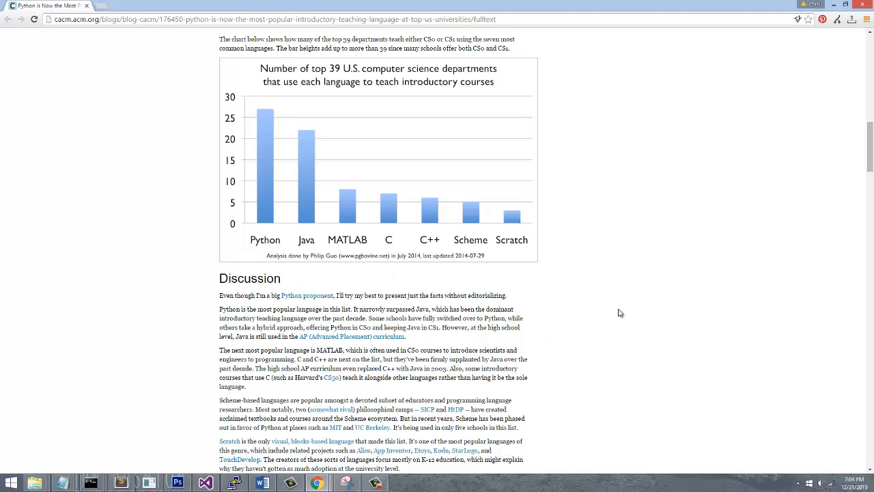
pyautogui.moveTo(667, 283)
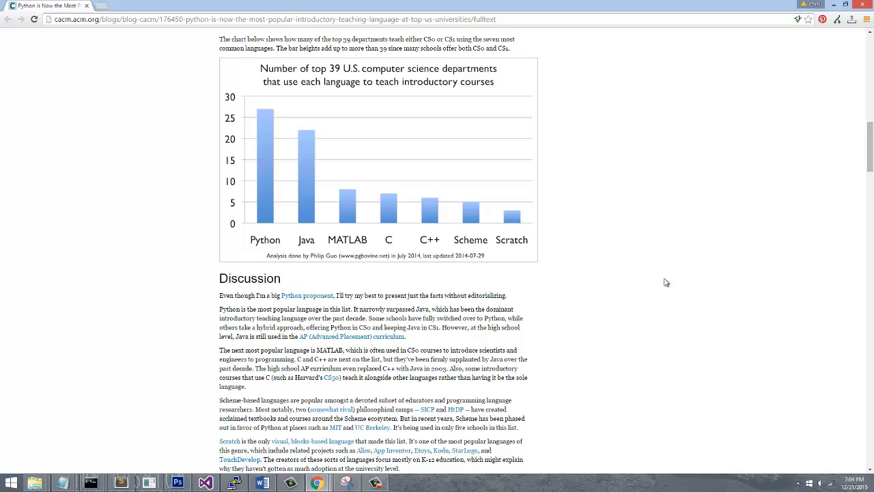
pyautogui.moveTo(546, 192)
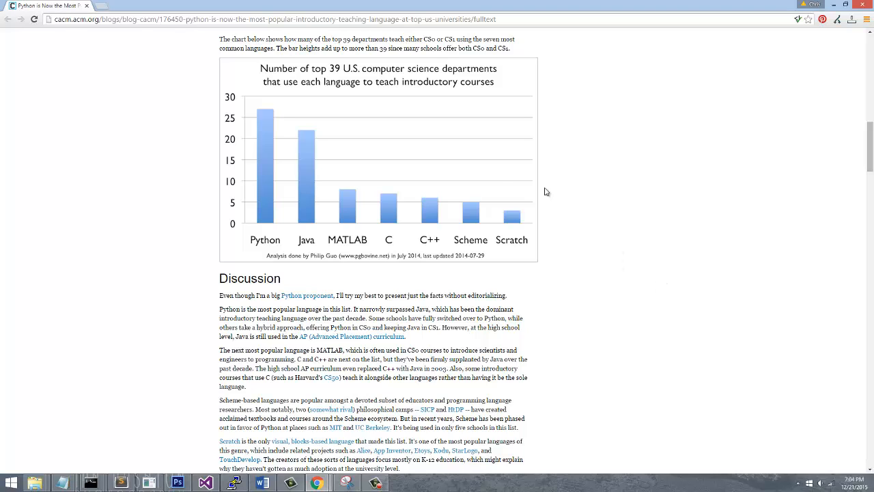
pyautogui.moveTo(451, 272)
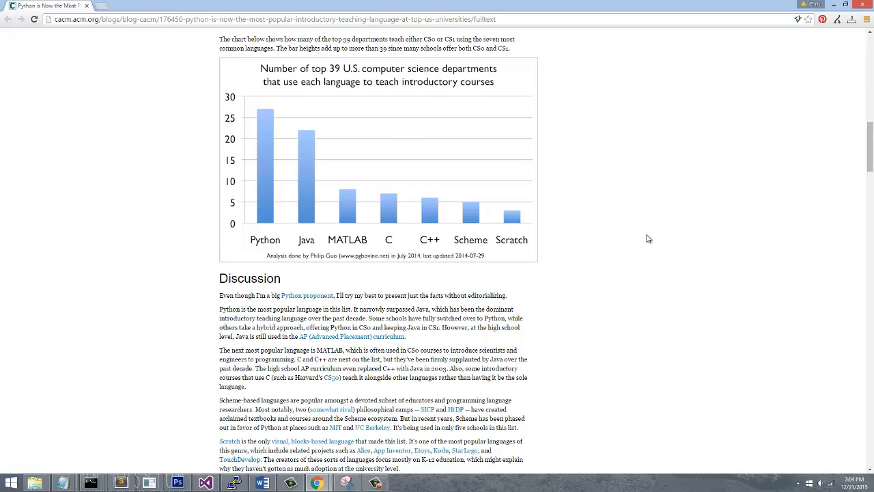
pyautogui.moveTo(517, 302)
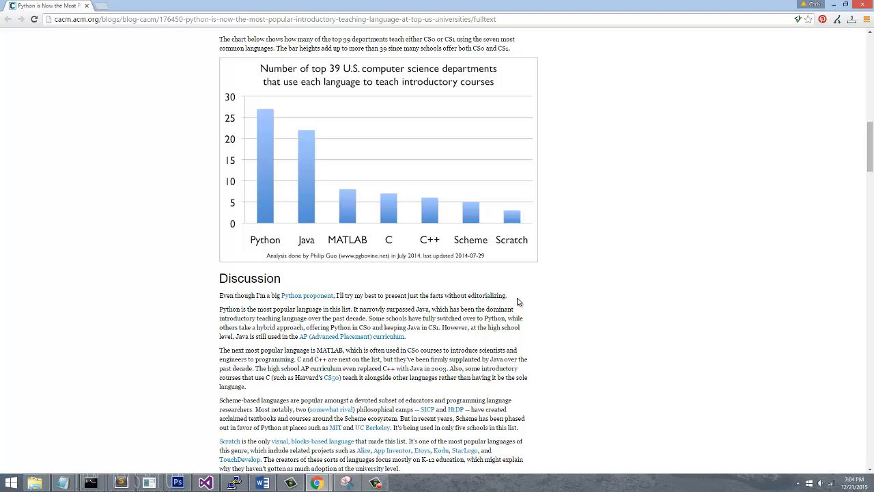
pyautogui.moveTo(401, 227)
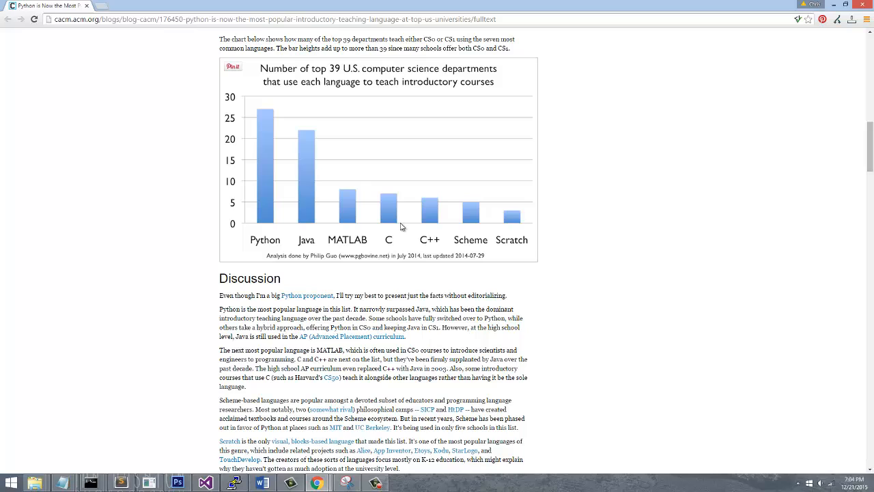
pyautogui.moveTo(529, 188)
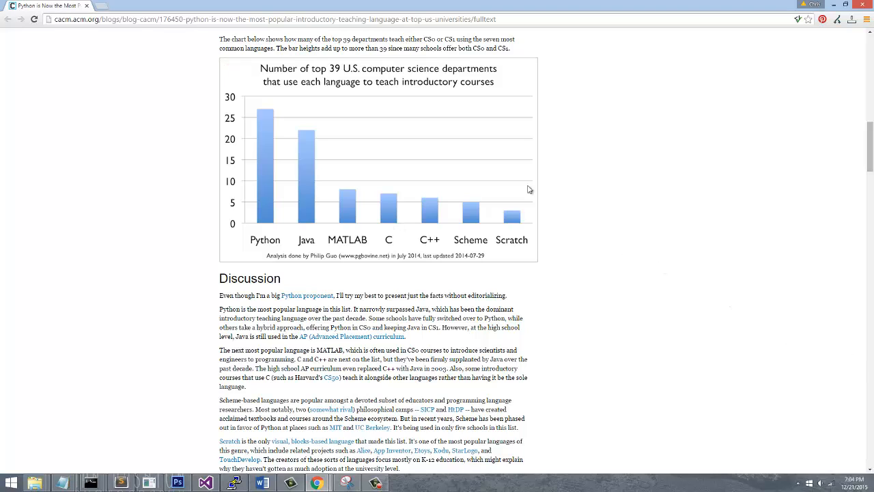
pyautogui.moveTo(436, 273)
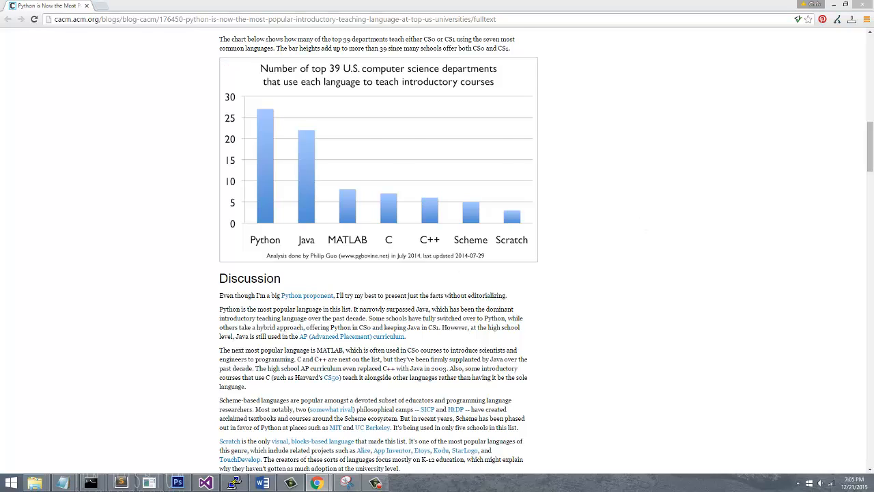
# - Scroll the CACM article to the table of universities and their introductory course codes per language
pyautogui.scroll(-3)
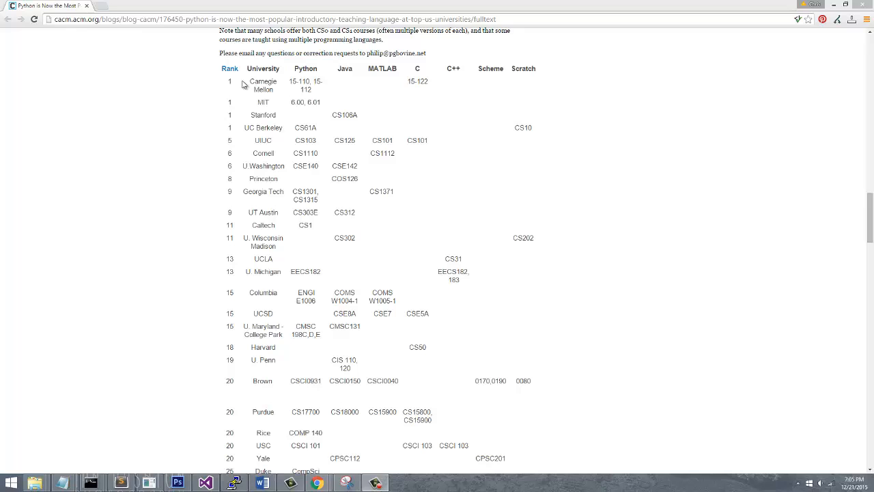
pyautogui.moveTo(314, 102)
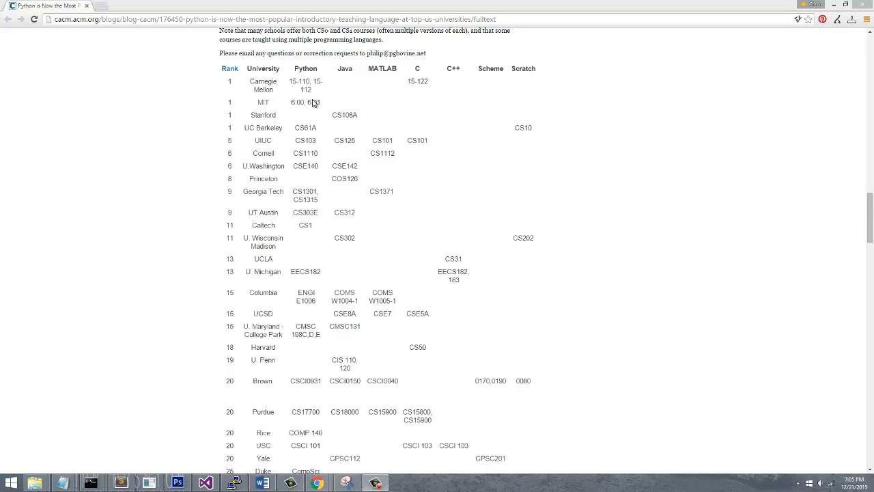
pyautogui.doubleClick(262, 85)
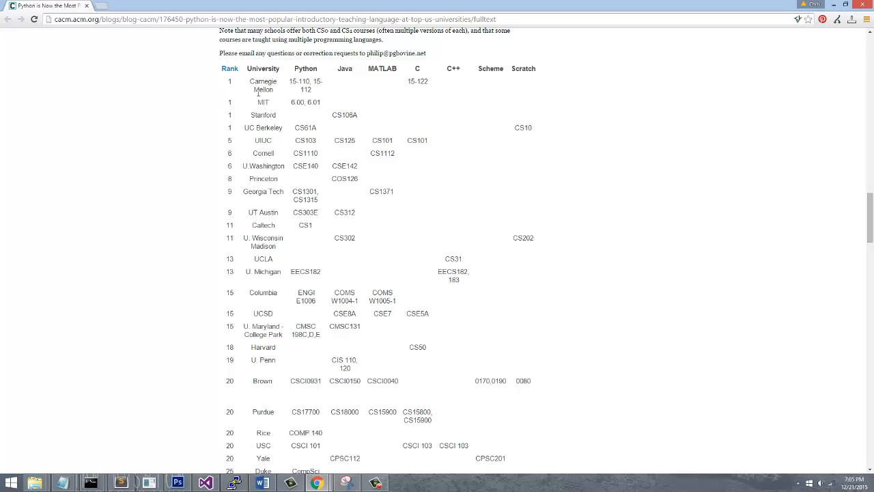
pyautogui.moveTo(276, 157)
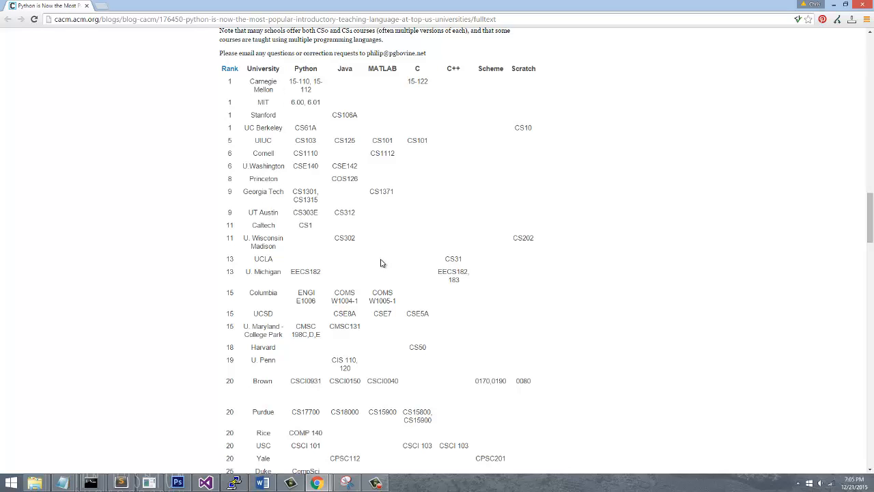
pyautogui.moveTo(789, 284)
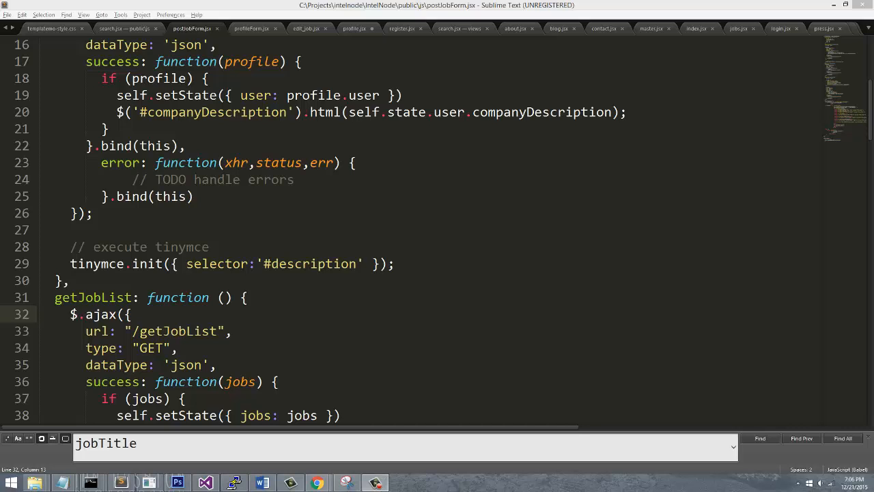
# - Show the Wikipedia multilingual portal page, then return to the job-posting form script in the editor
pyautogui.click(315, 484)
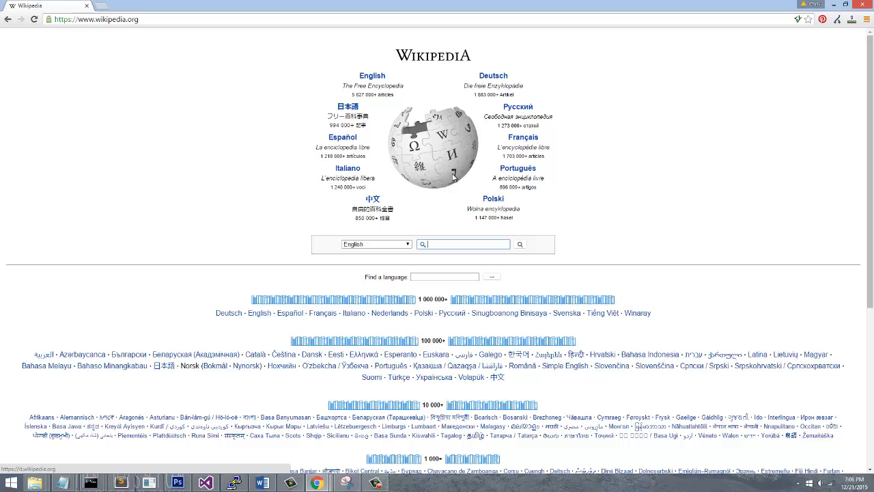
pyautogui.moveTo(612, 229)
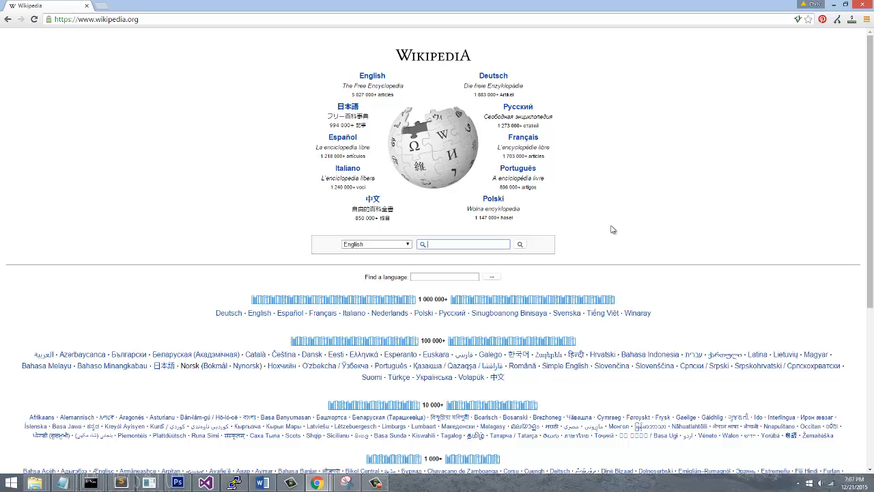
pyautogui.moveTo(246, 263)
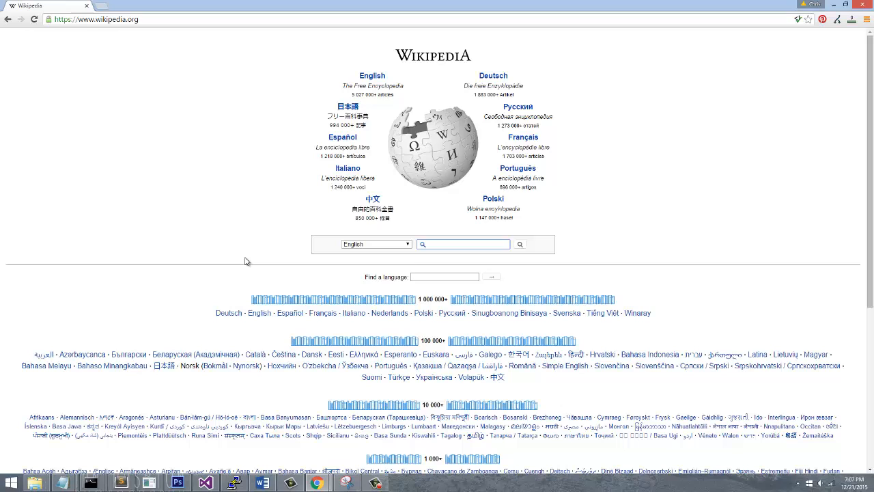
pyautogui.moveTo(333, 273)
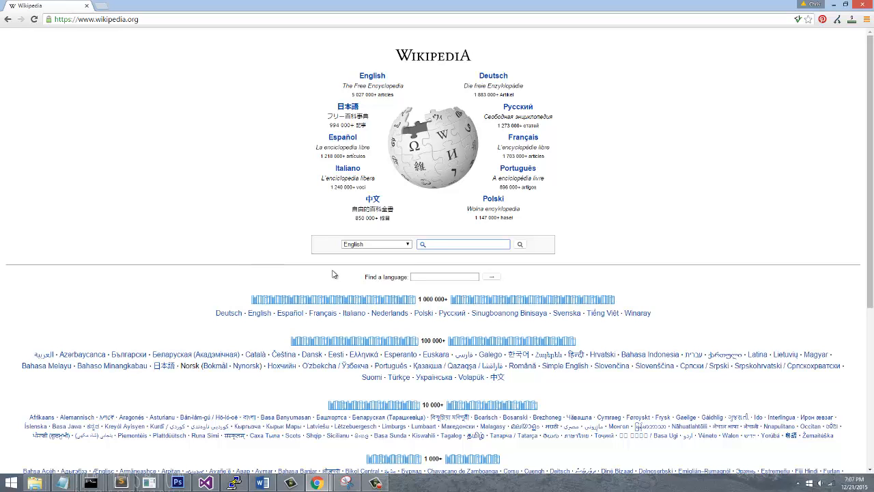
pyautogui.moveTo(351, 266)
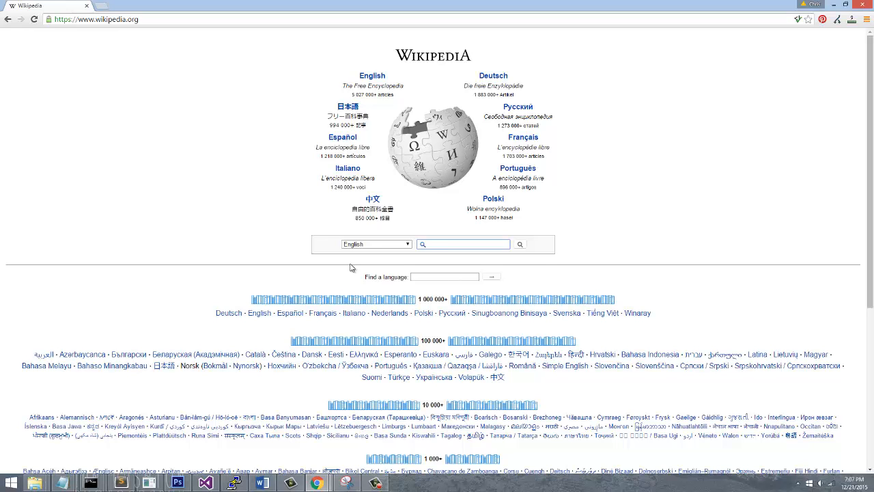
pyautogui.click(462, 243)
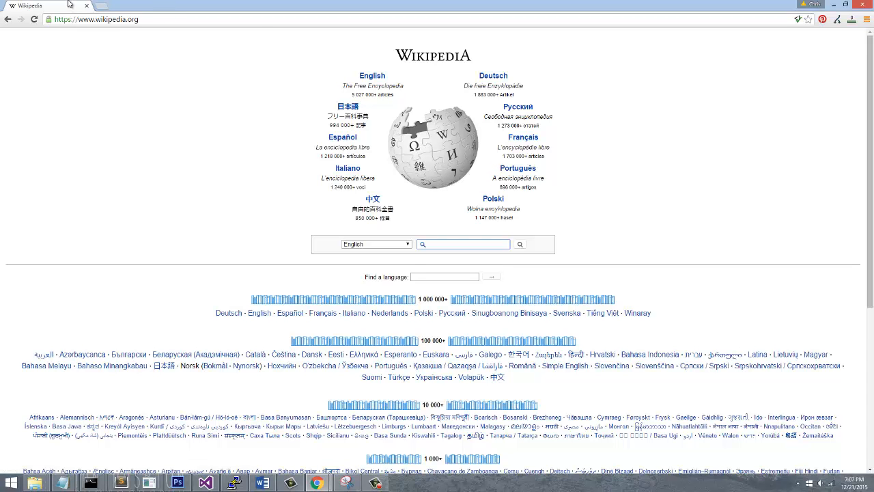
pyautogui.click(90, 483)
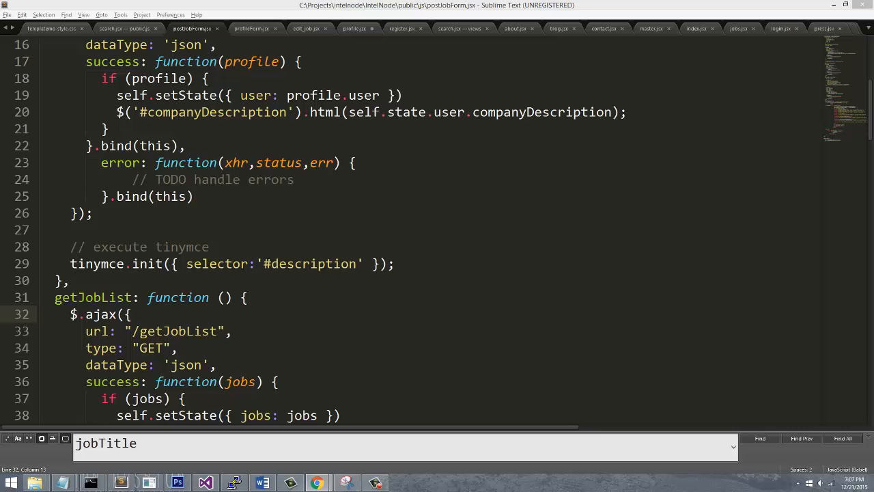
# - Bring up the Flickr homepage with its photo-hosting tagline and sign-up options
pyautogui.click(317, 484)
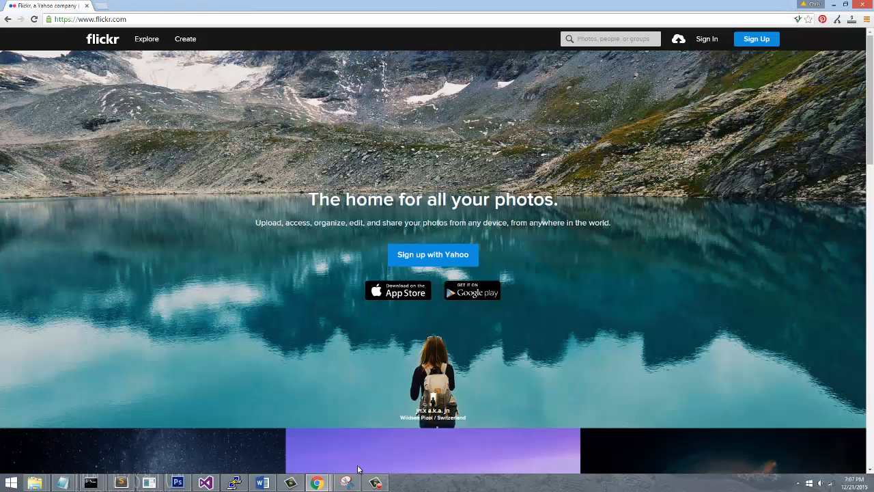
pyautogui.moveTo(365, 368)
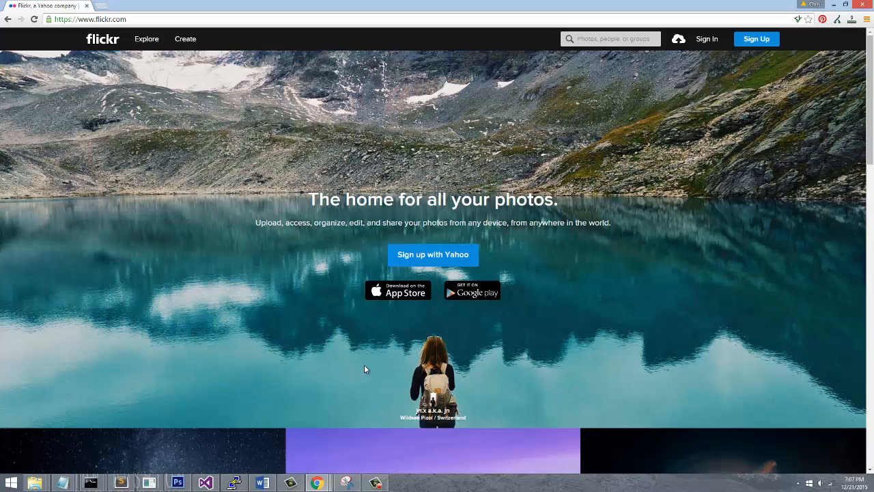
pyautogui.moveTo(505, 396)
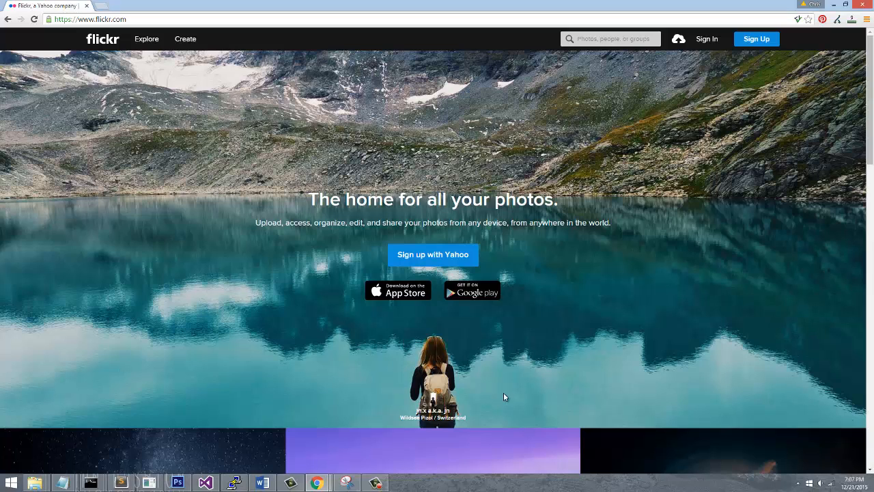
pyautogui.moveTo(505, 410)
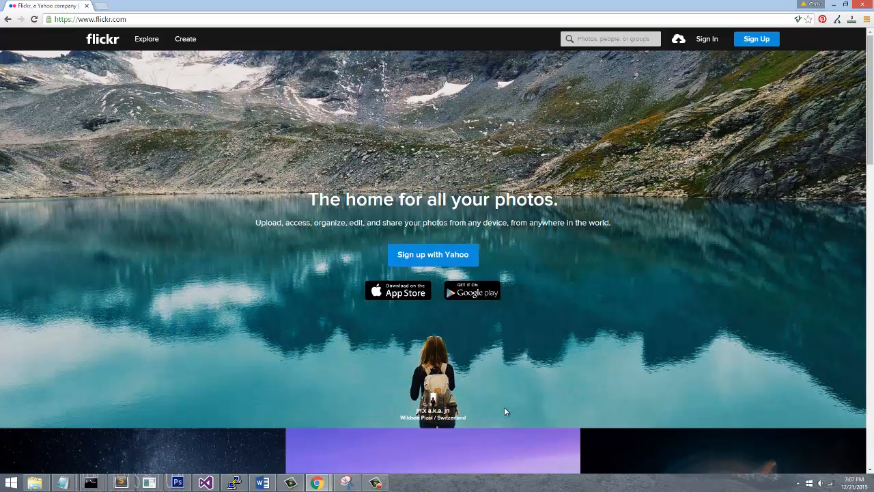
pyautogui.moveTo(421, 439)
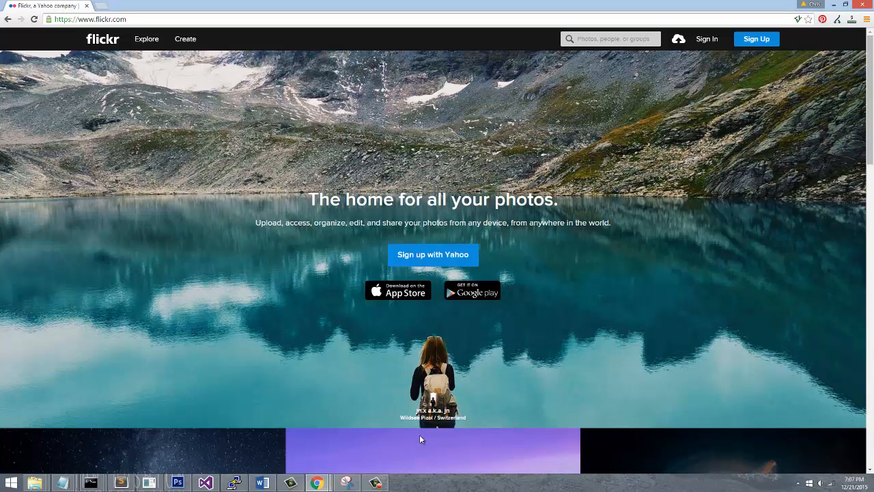
pyautogui.moveTo(317, 296)
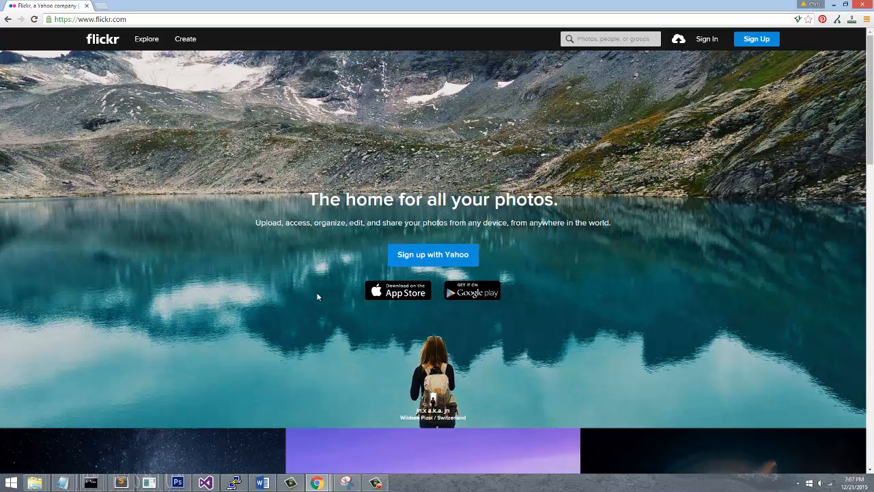
pyautogui.moveTo(354, 117)
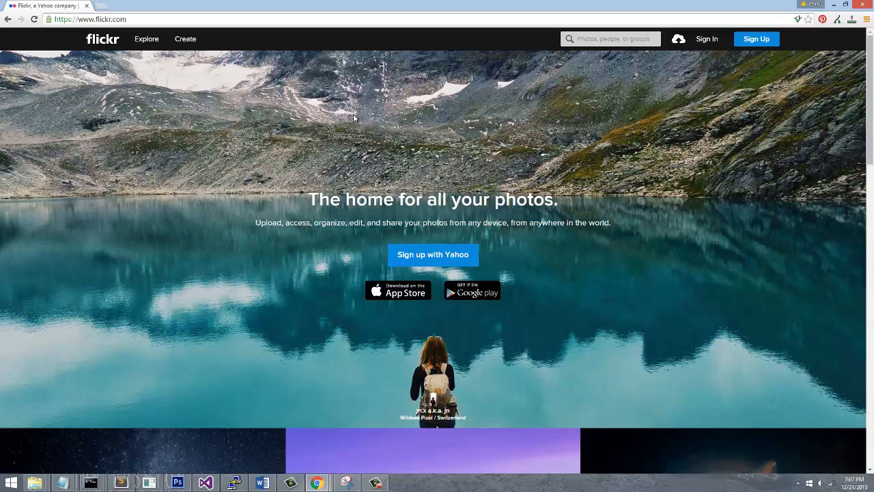
pyautogui.moveTo(811, 38)
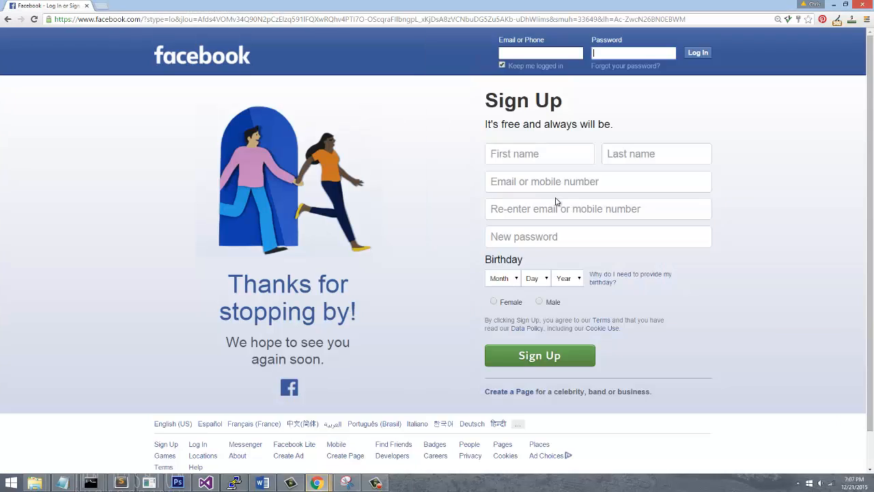
pyautogui.moveTo(188, 412)
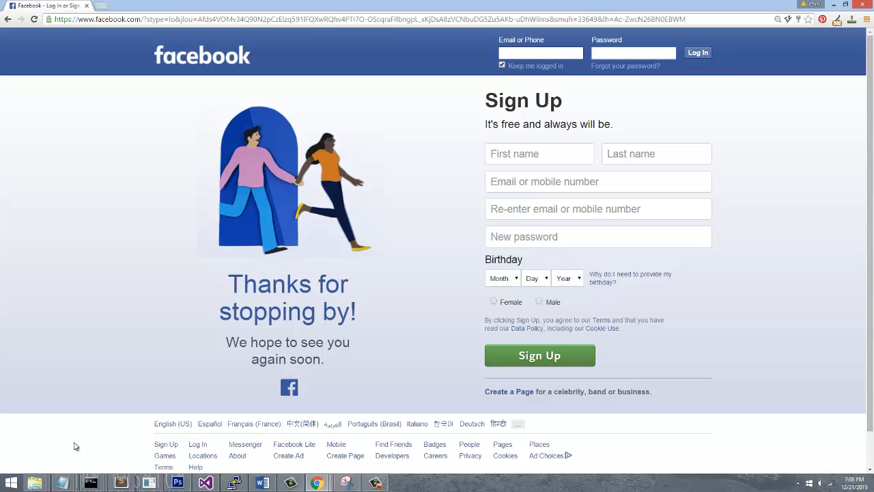
pyautogui.moveTo(82, 454)
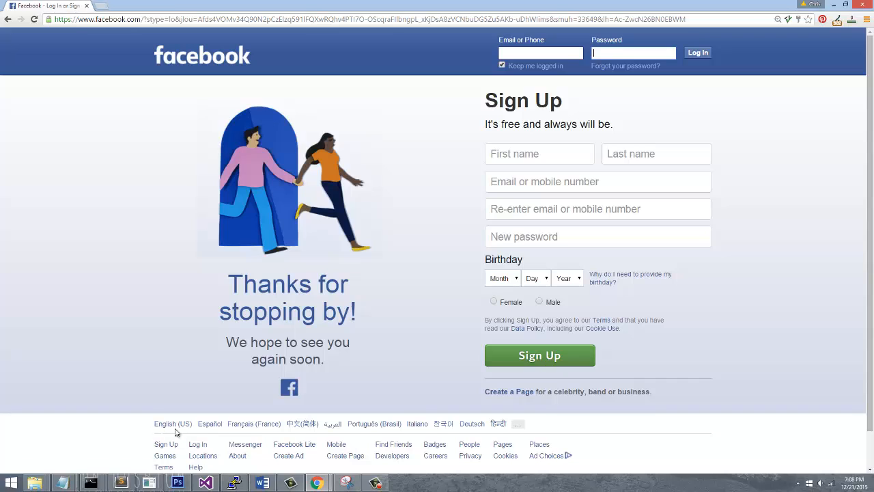
pyautogui.moveTo(188, 433)
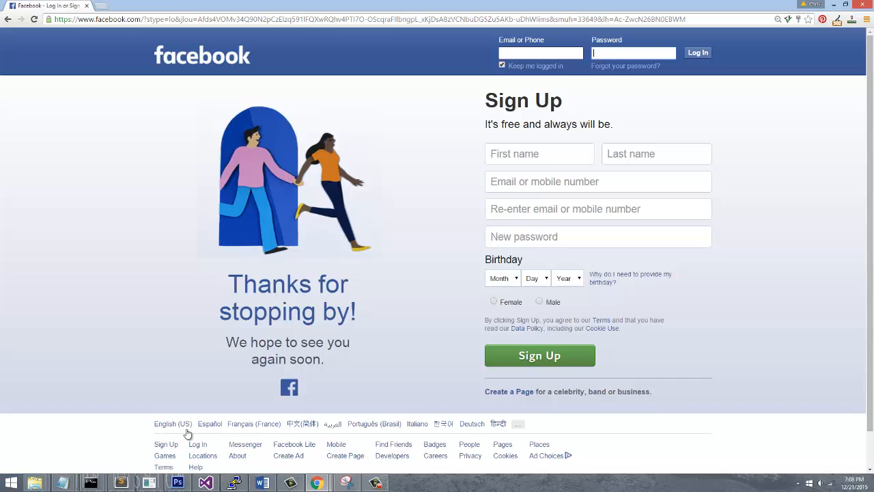
pyautogui.moveTo(724, 341)
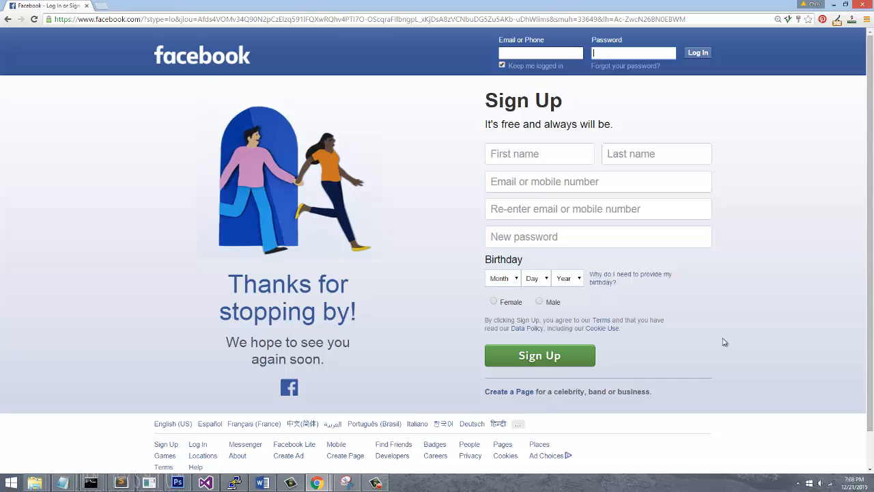
pyautogui.moveTo(749, 441)
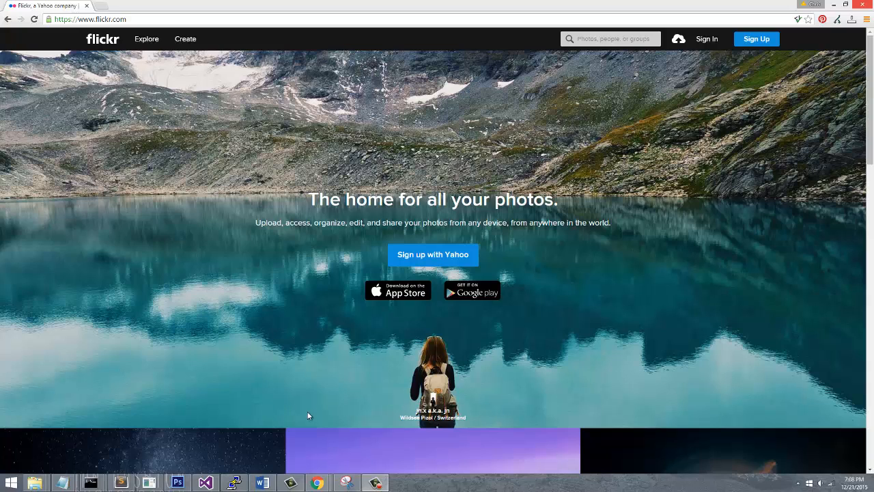
pyautogui.moveTo(385, 467)
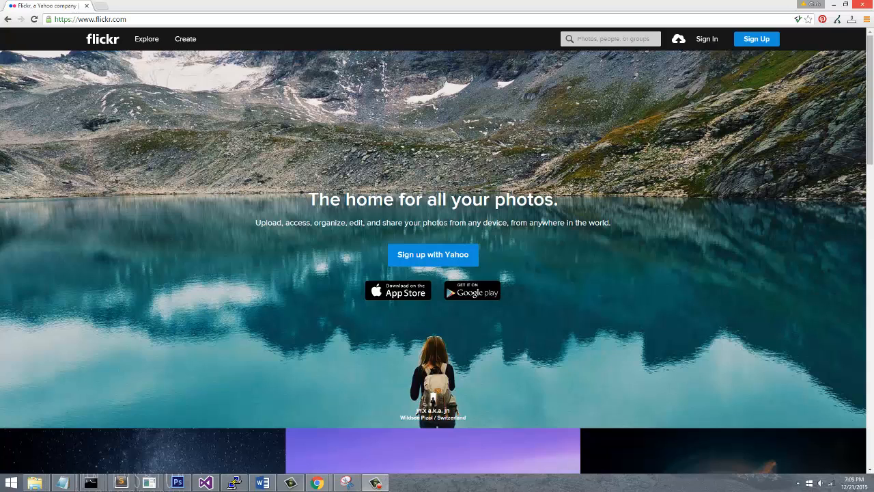
pyautogui.moveTo(582, 481)
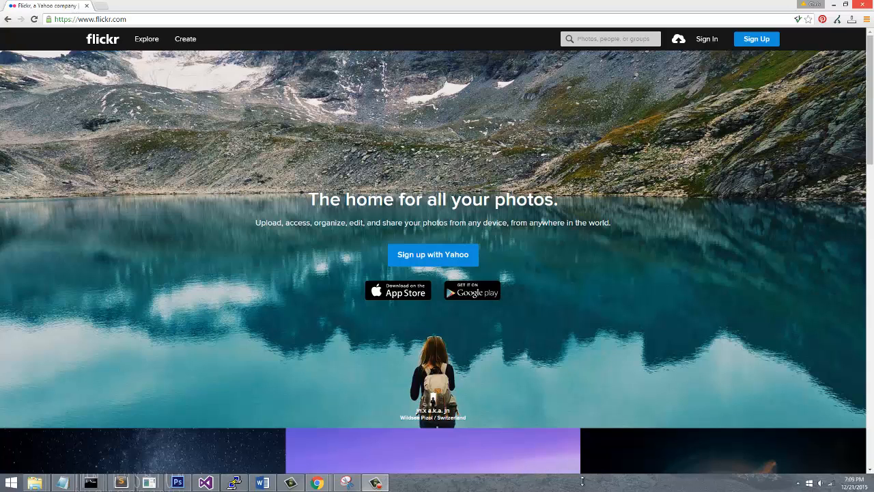
pyautogui.moveTo(453, 426)
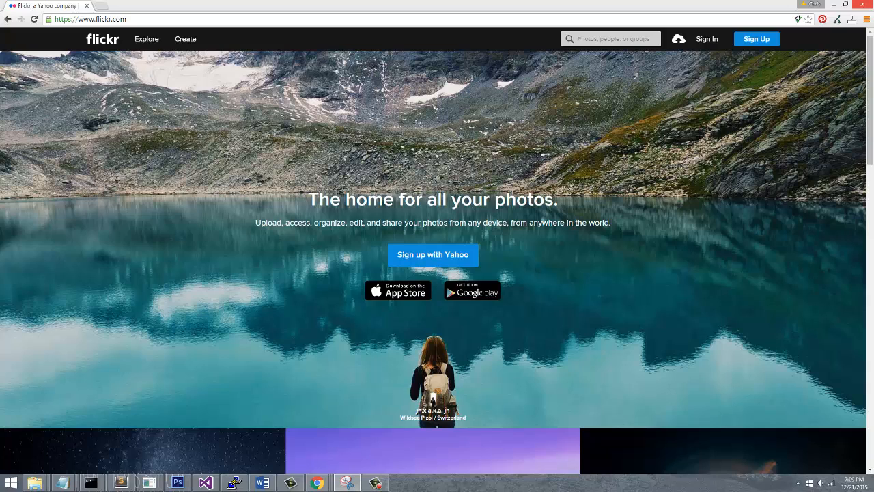
pyautogui.moveTo(698, 51)
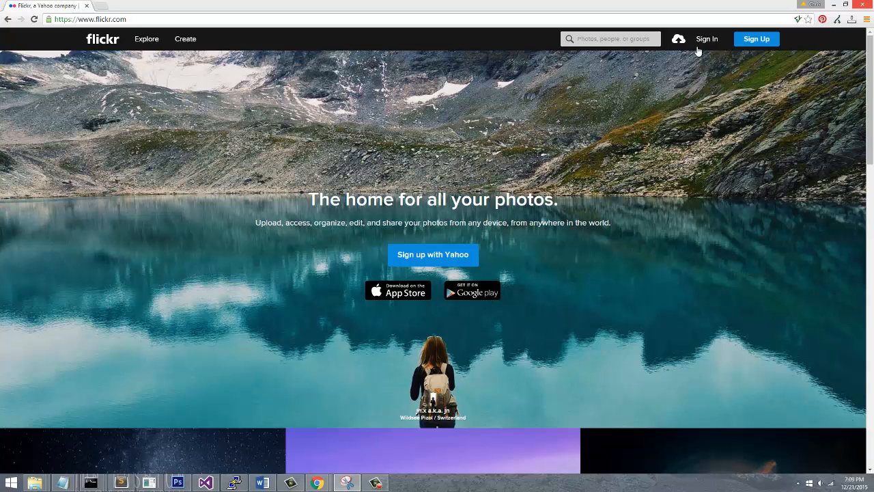
pyautogui.moveTo(773, 104)
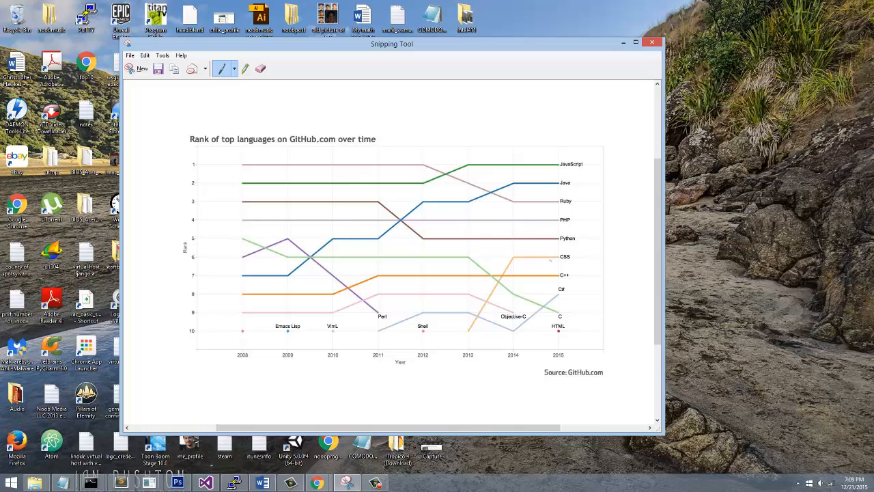
pyautogui.moveTo(447, 227)
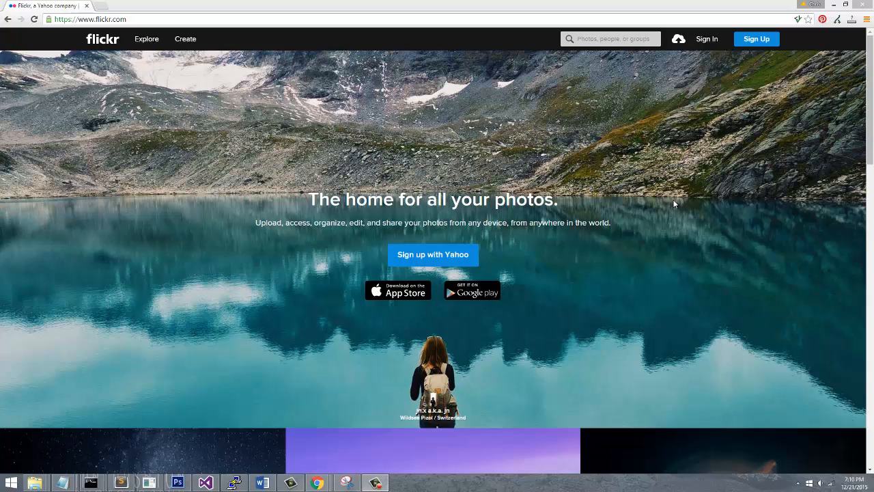
pyautogui.moveTo(798, 295)
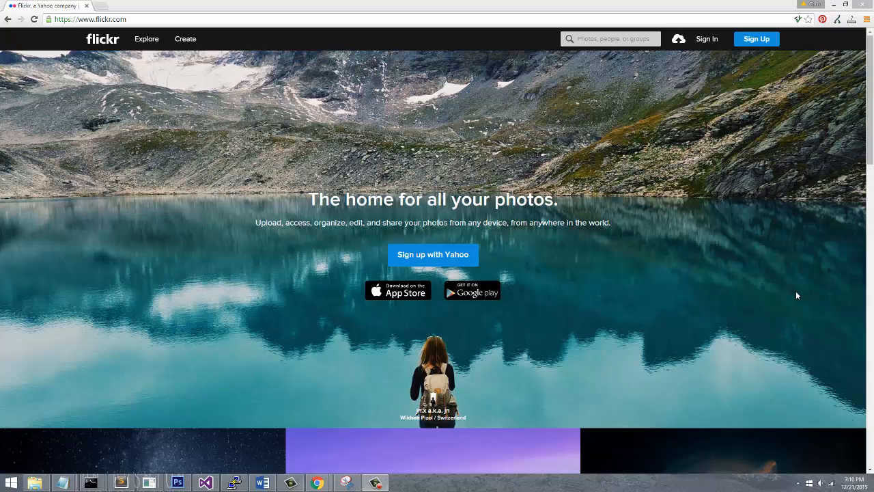
pyautogui.moveTo(830, 310)
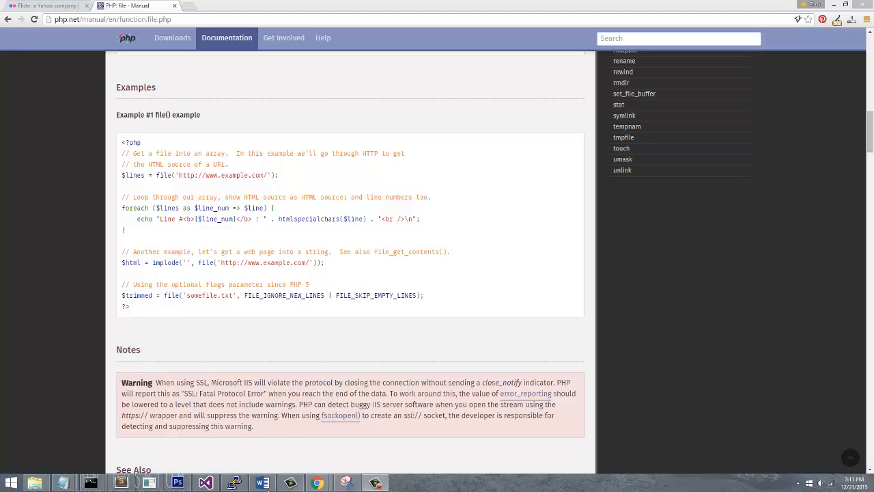
pyautogui.moveTo(243, 276)
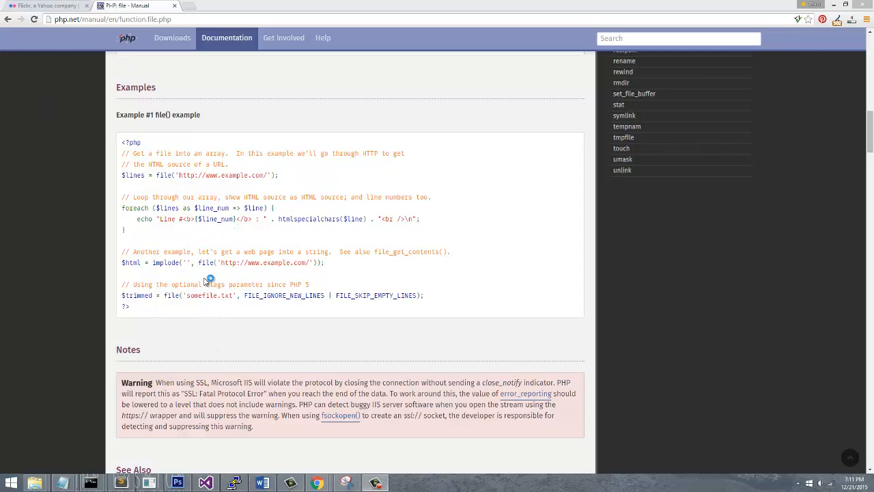
pyautogui.moveTo(123, 145)
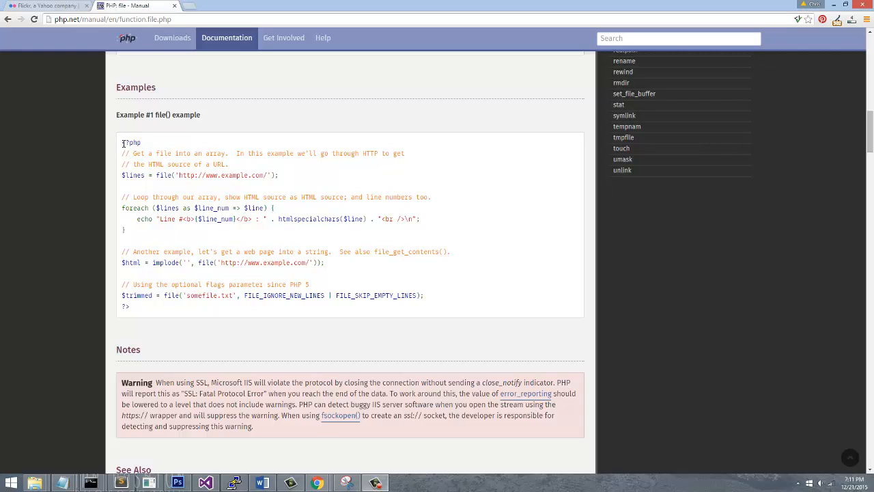
pyautogui.moveTo(123, 142); pyautogui.dragTo(129, 306)
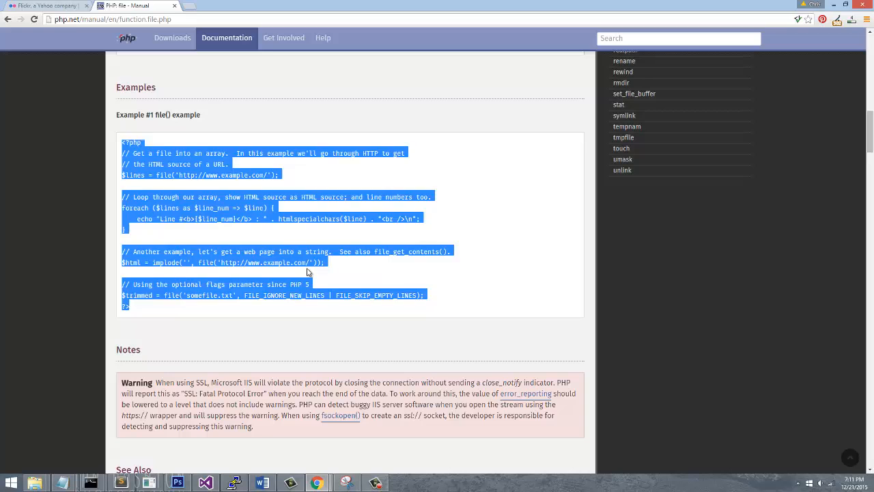
pyautogui.click(307, 272)
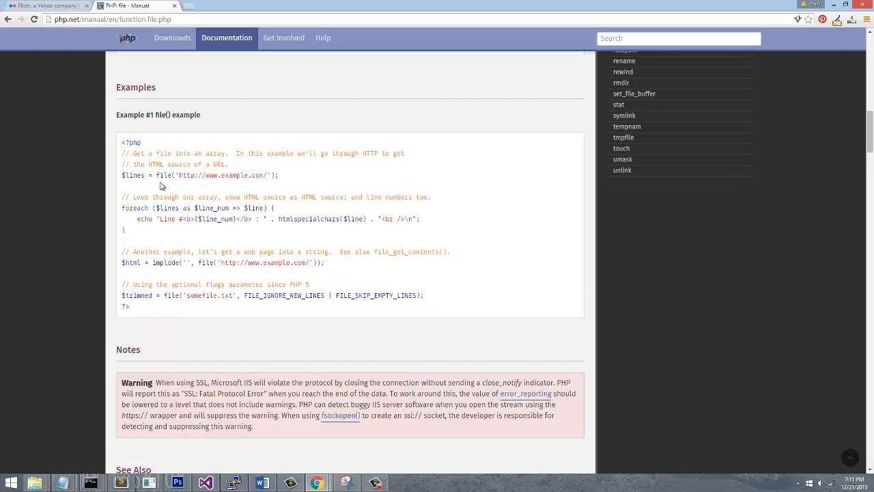
pyautogui.click(679, 39)
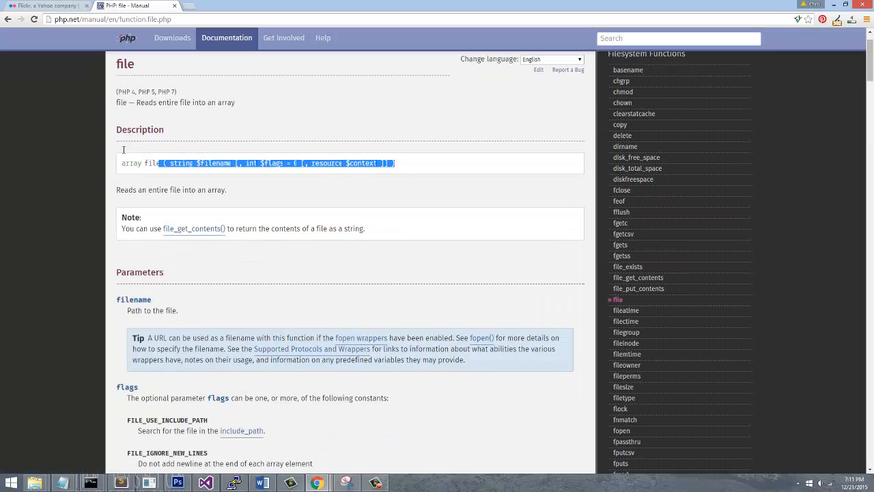
pyautogui.scroll(-3)
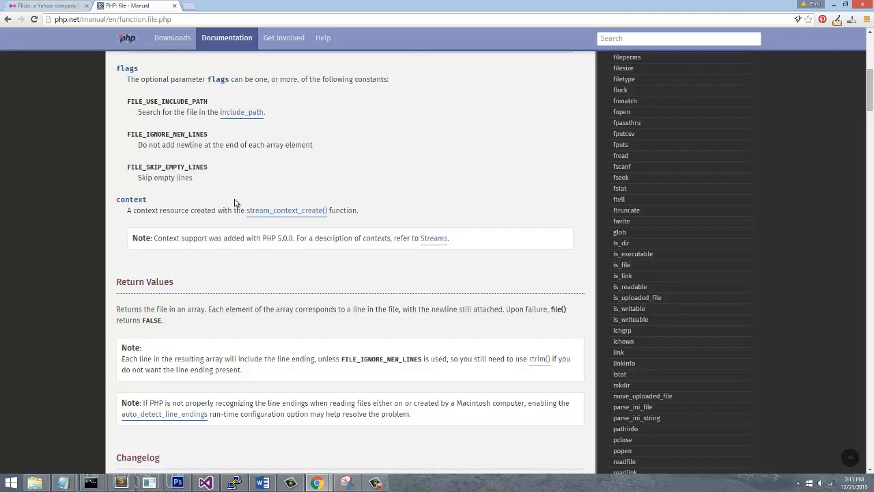
pyautogui.scroll(-3)
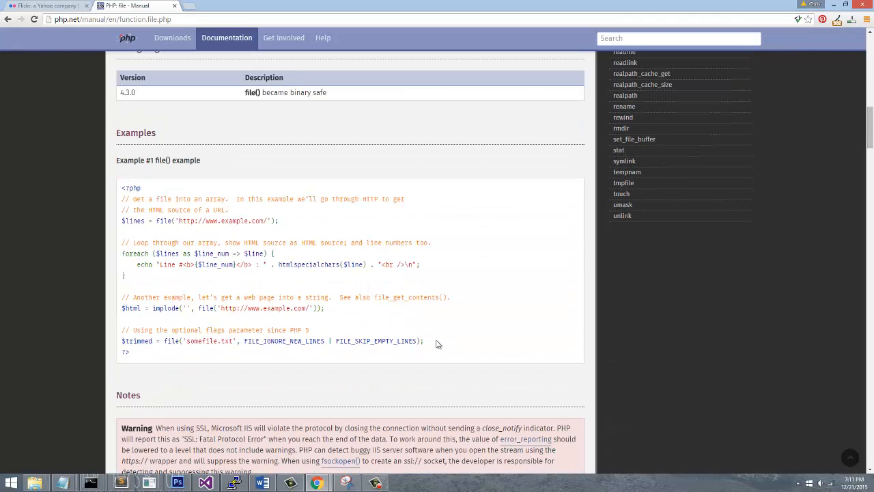
pyautogui.moveTo(461, 270)
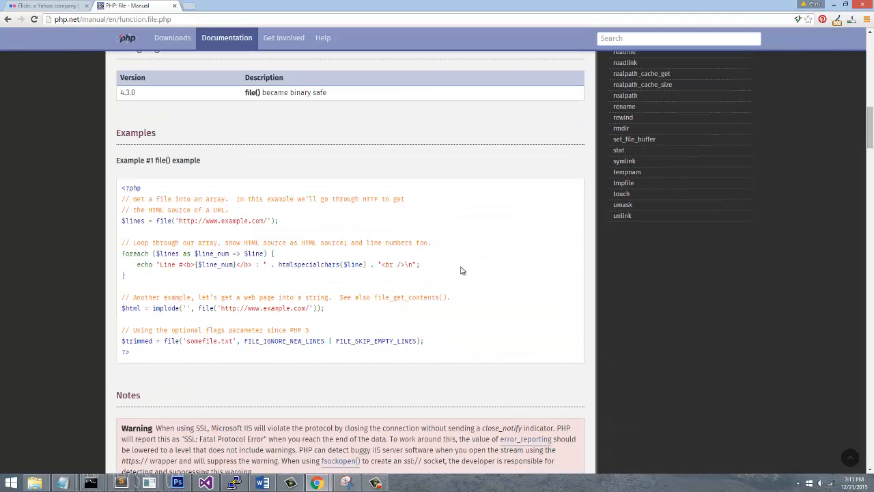
pyautogui.moveTo(335, 328)
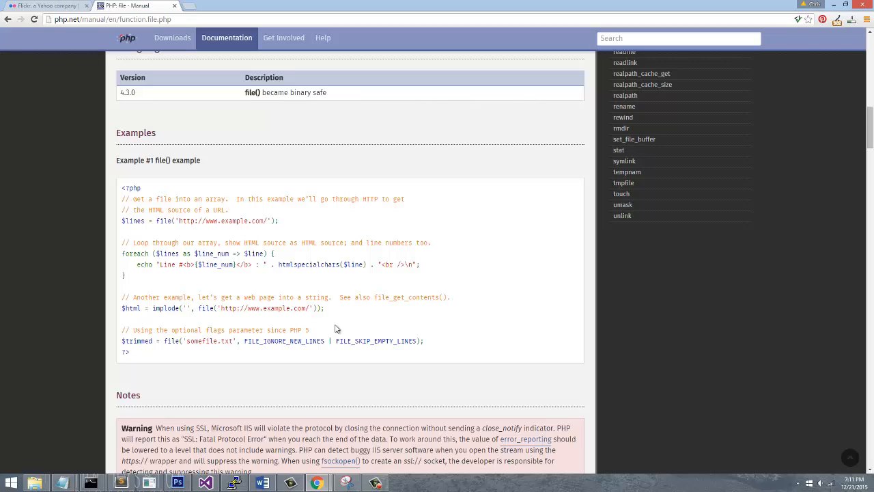
pyautogui.moveTo(313, 338)
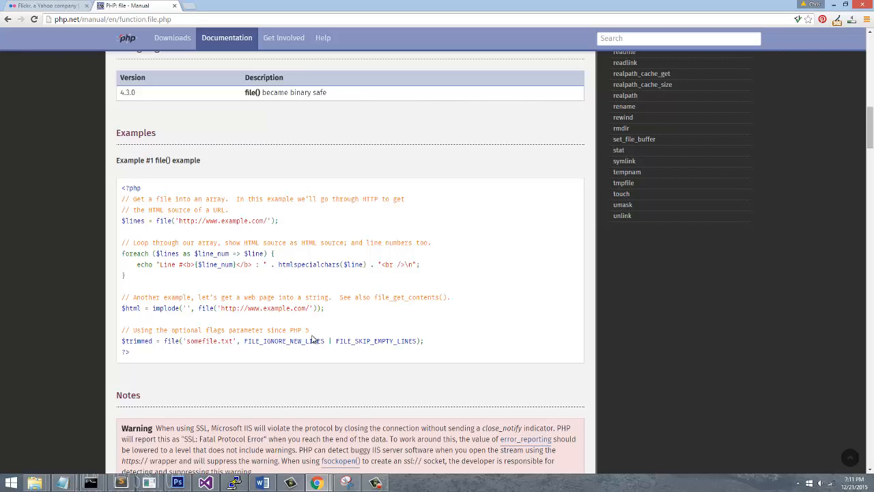
pyautogui.moveTo(156, 234)
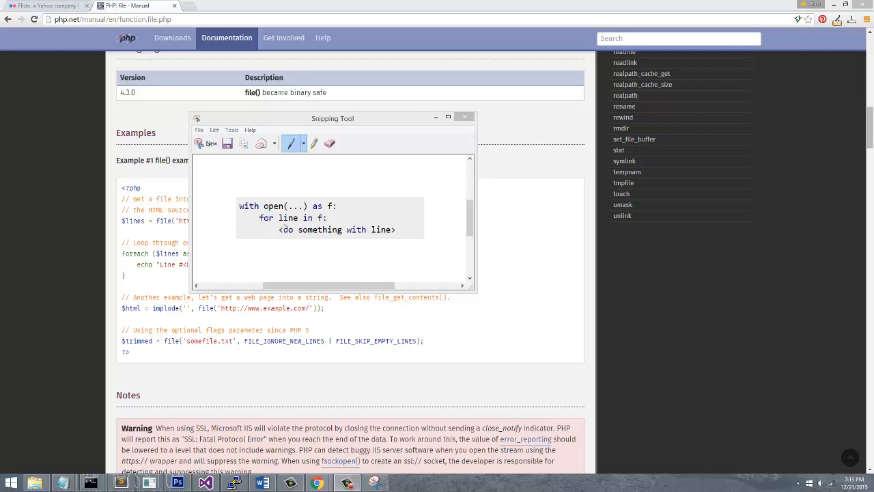
pyautogui.moveTo(520, 277)
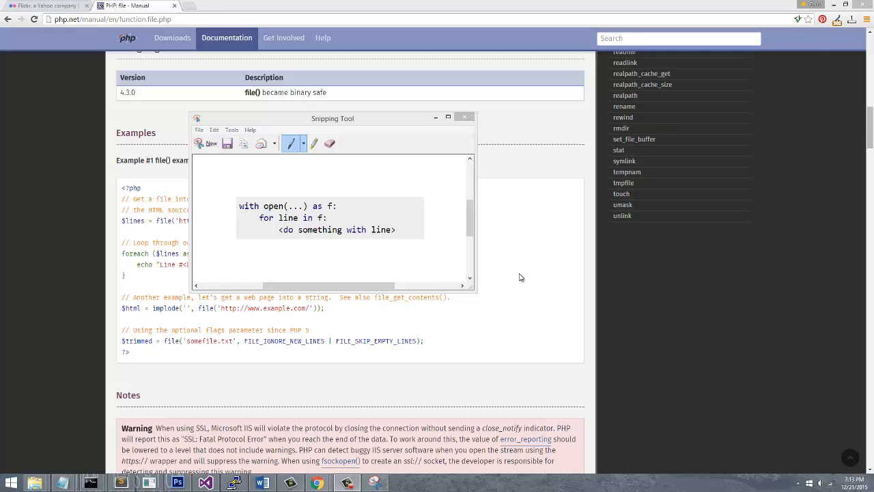
pyautogui.moveTo(531, 283)
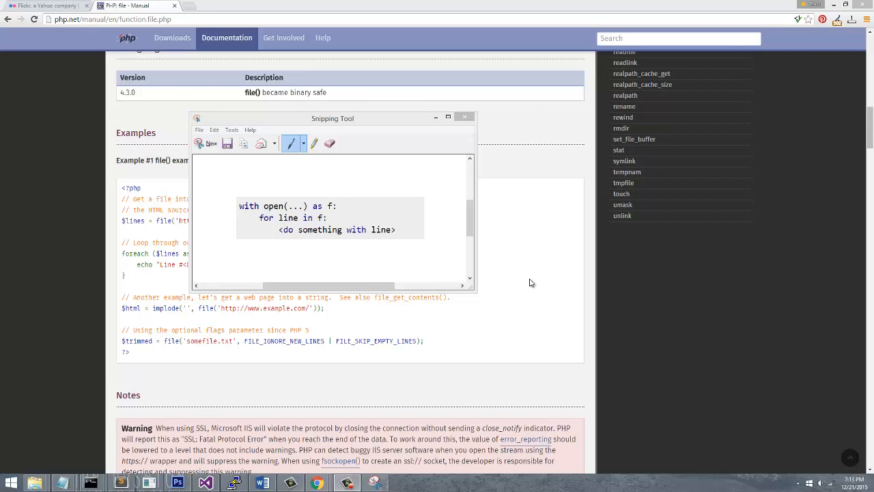
pyautogui.moveTo(844, 350)
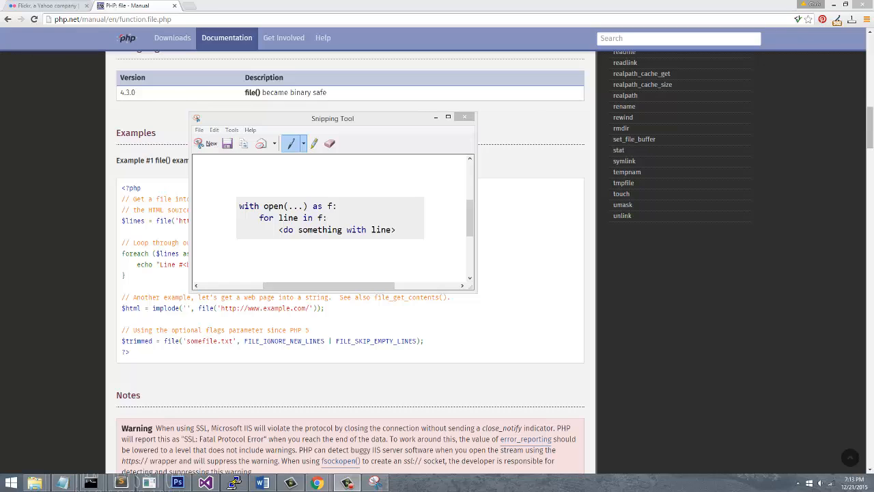
pyautogui.moveTo(846, 339)
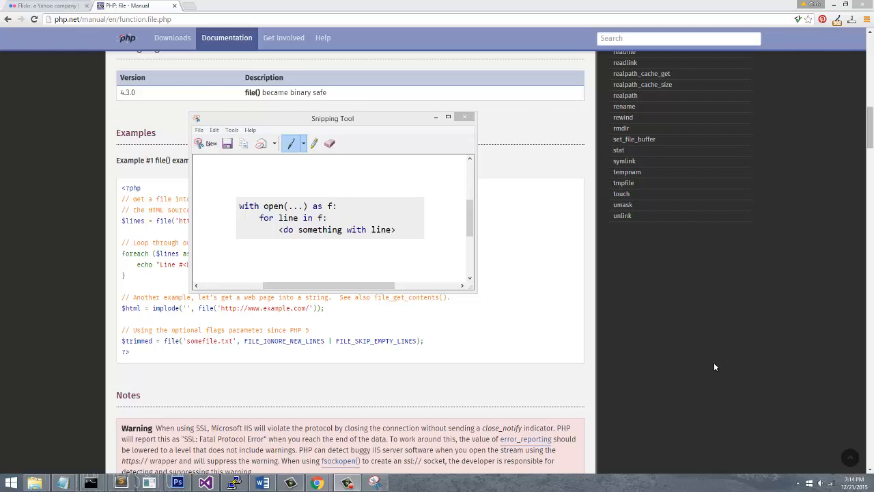
# - Bring the PHP manual's file() example code back in front of the Snipping Tool
pyautogui.click(465, 117)
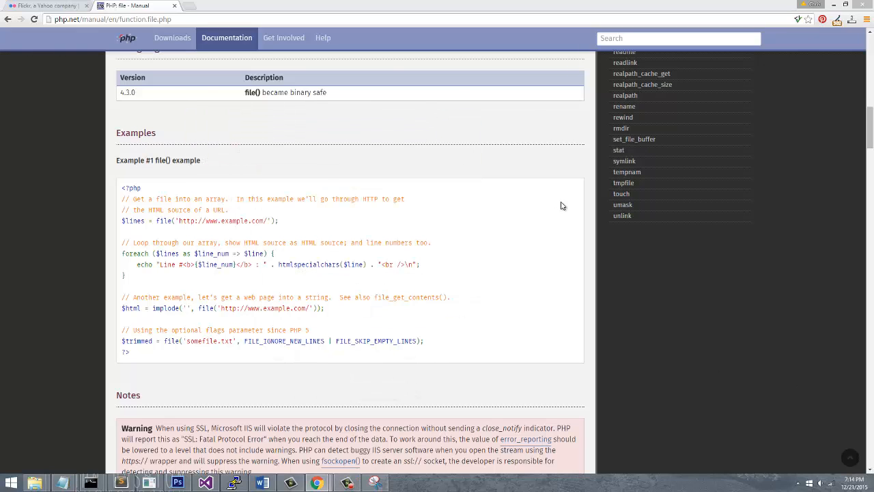
pyautogui.moveTo(601, 312)
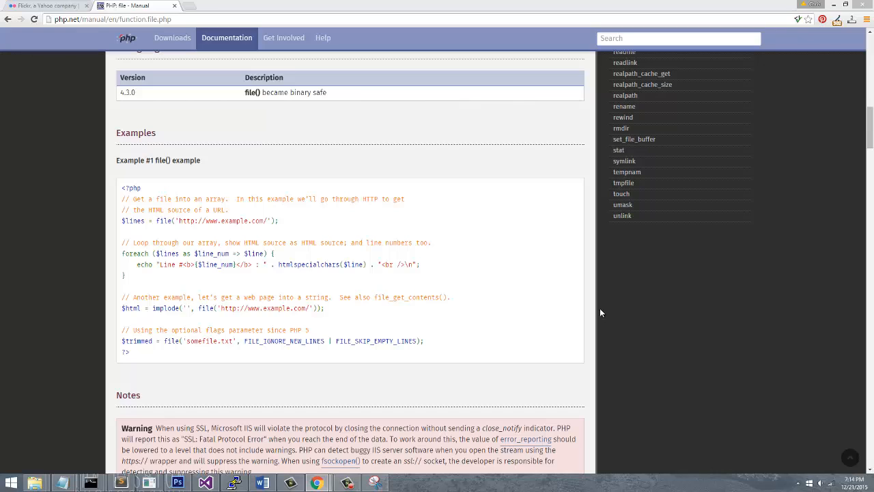
pyautogui.moveTo(796, 313)
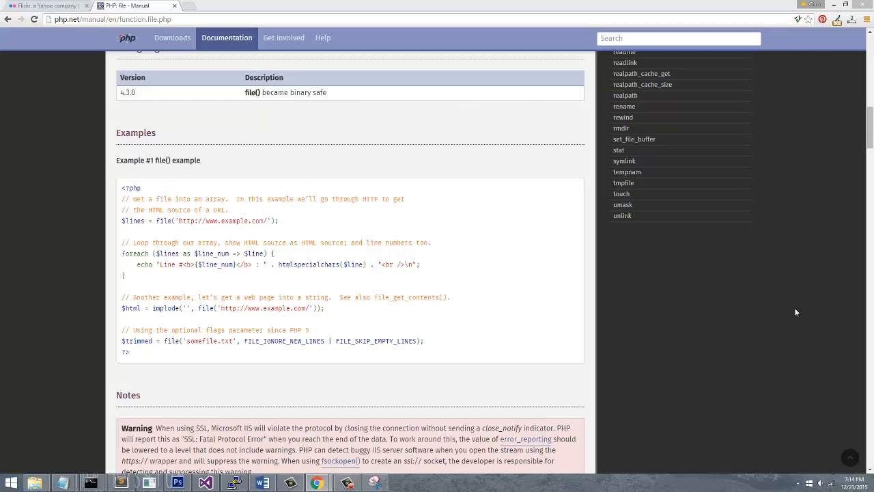
pyautogui.moveTo(592, 296)
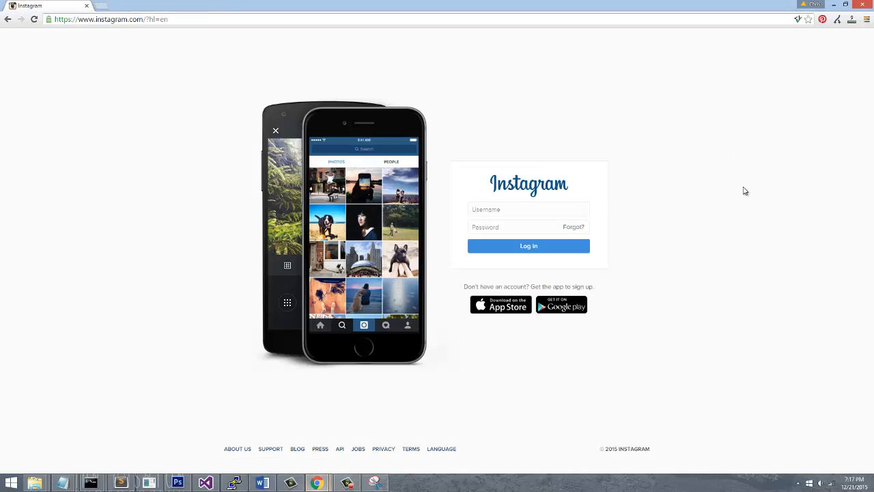
pyautogui.moveTo(541, 282)
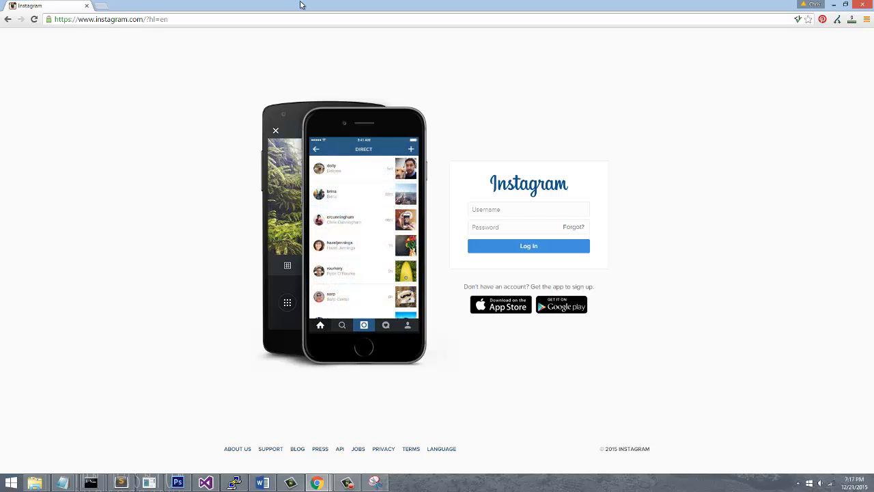
# - Leave the Instagram login page and bring postJobForm.jsx forward in the text editor
pyautogui.click(130, 6)
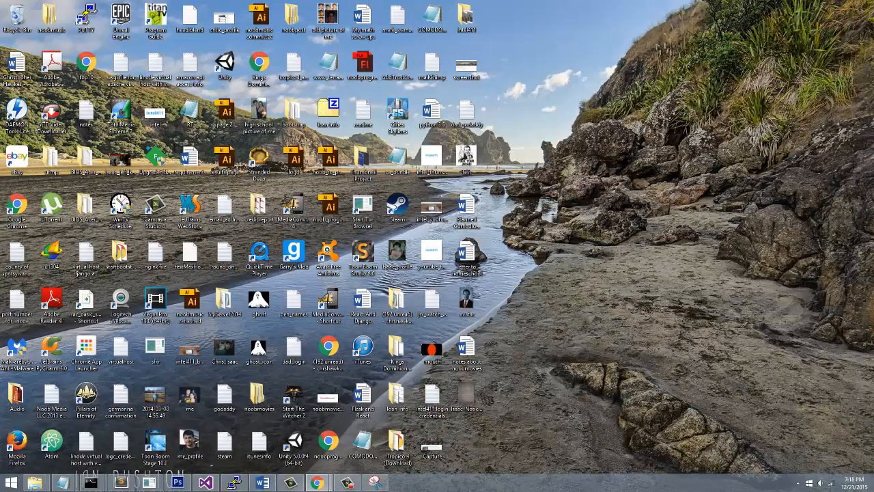
pyautogui.click(92, 484)
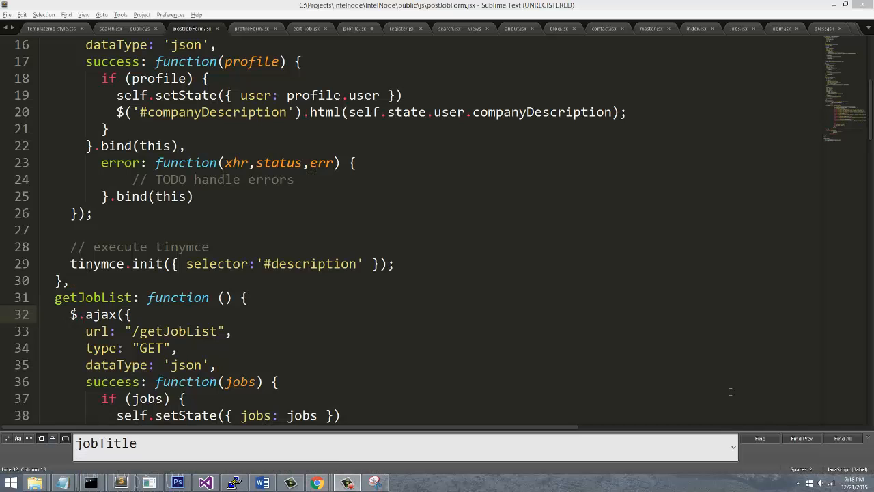